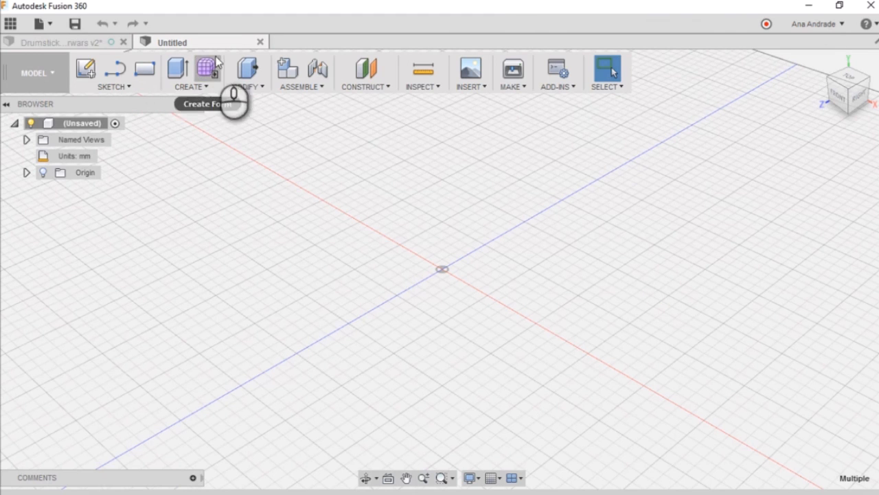
mouse_move(146, 94)
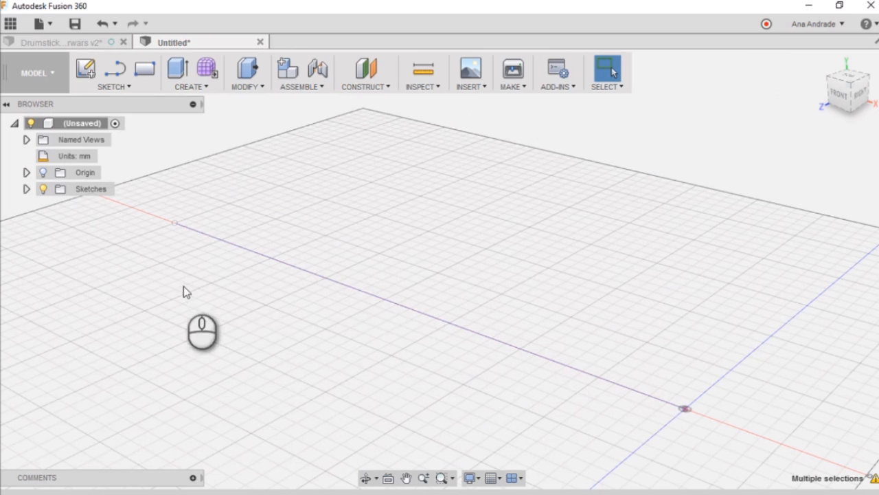
Create a freeform Pipe along the sketched line and give its ends a rounded cap
click(92, 72)
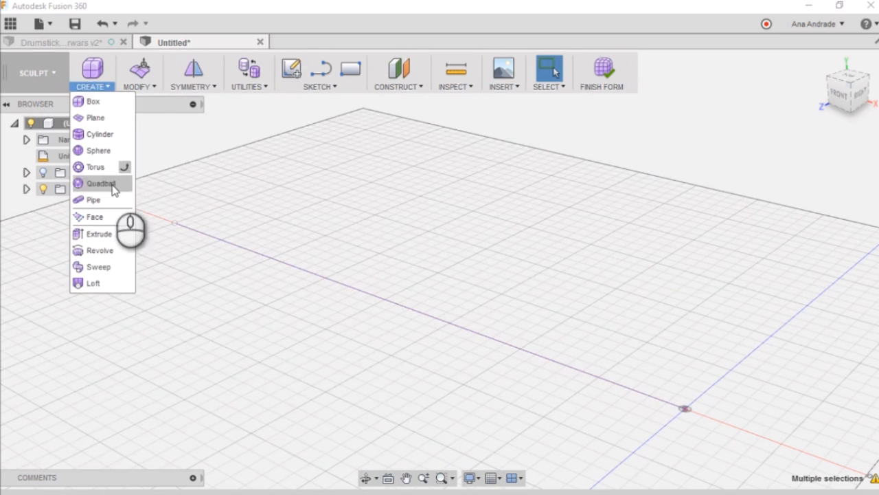
click(93, 201)
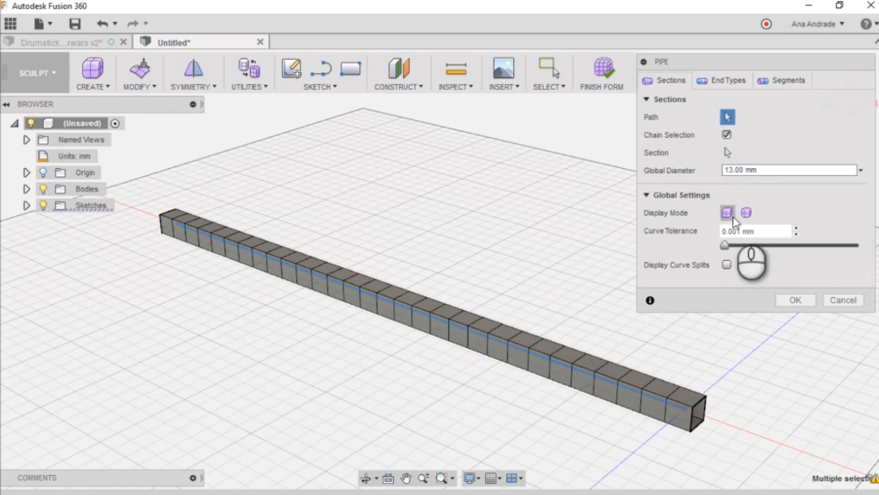
click(727, 80)
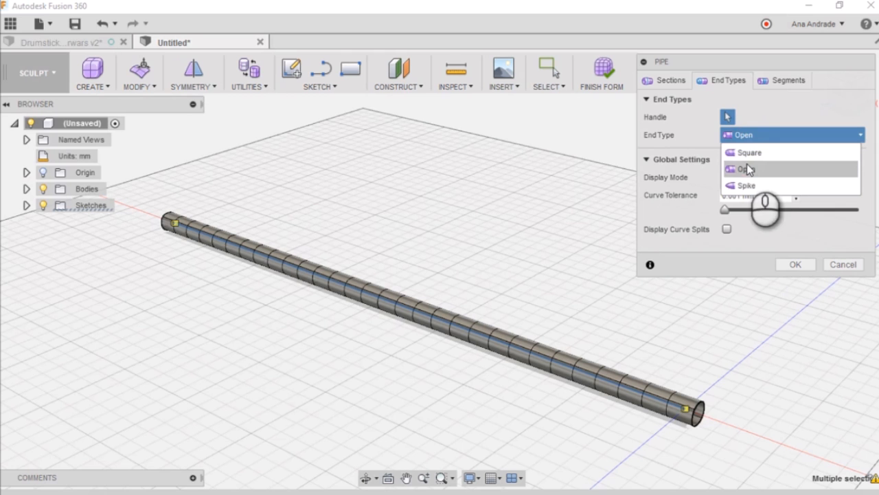
click(795, 264)
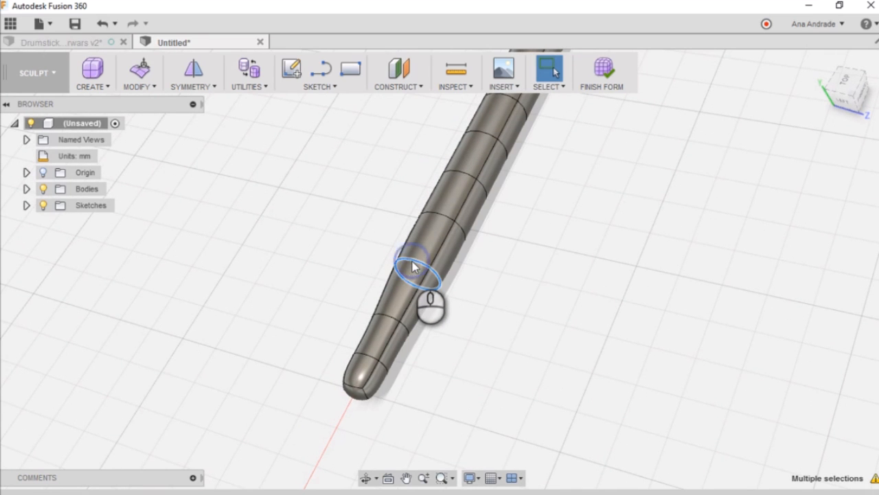
Narrow the stick toward its tip, pull the end outward and insert an edge loop near the tip
drag(412, 268, 519, 319)
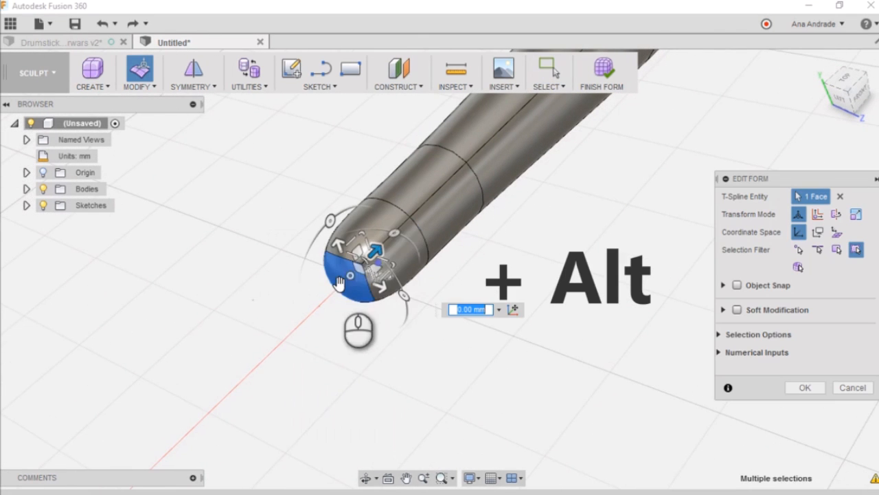
drag(377, 250, 309, 314)
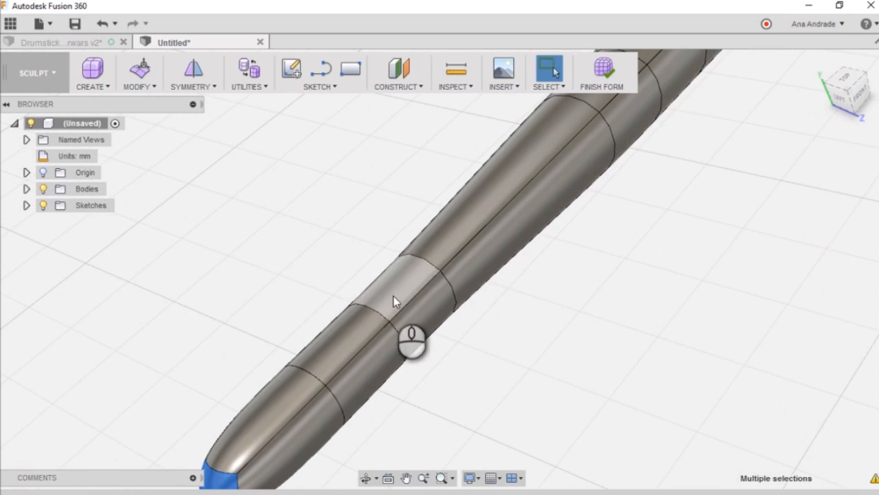
click(140, 74)
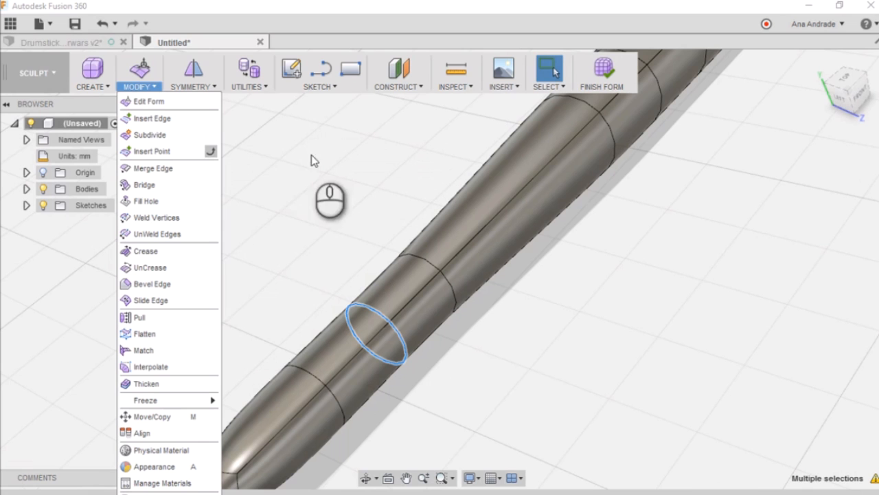
click(145, 250)
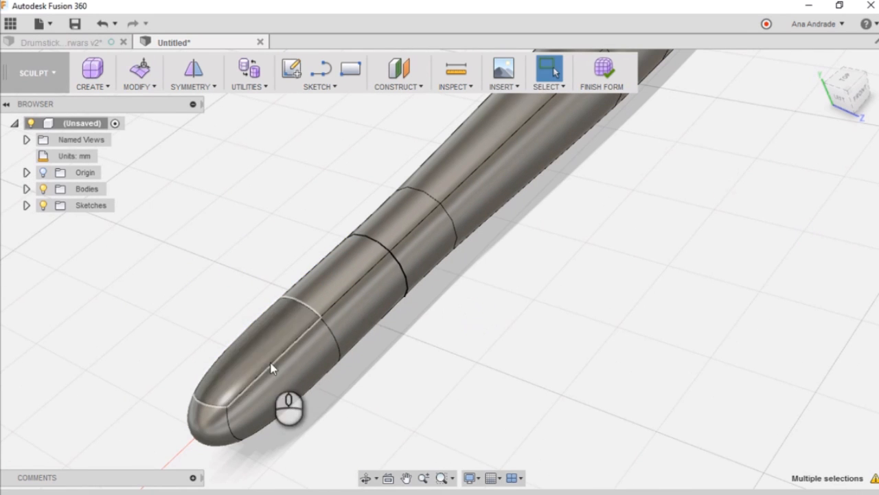
click(288, 351)
text(-3)
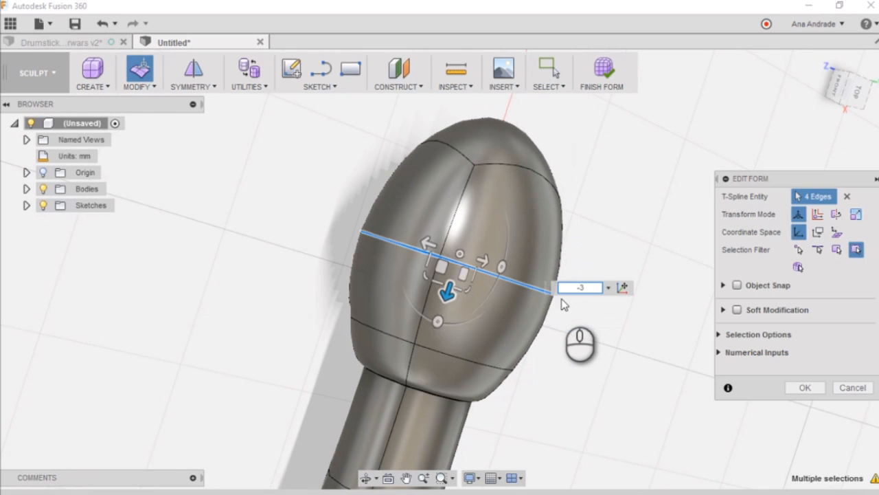
Squeeze the tip's edge rings into a smooth teardrop bulb with Edit Form
drag(447, 291, 456, 268)
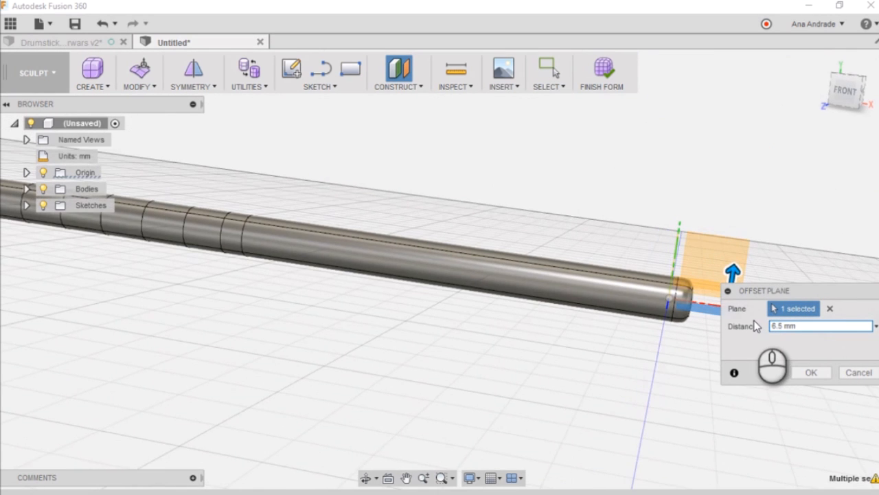
click(811, 371)
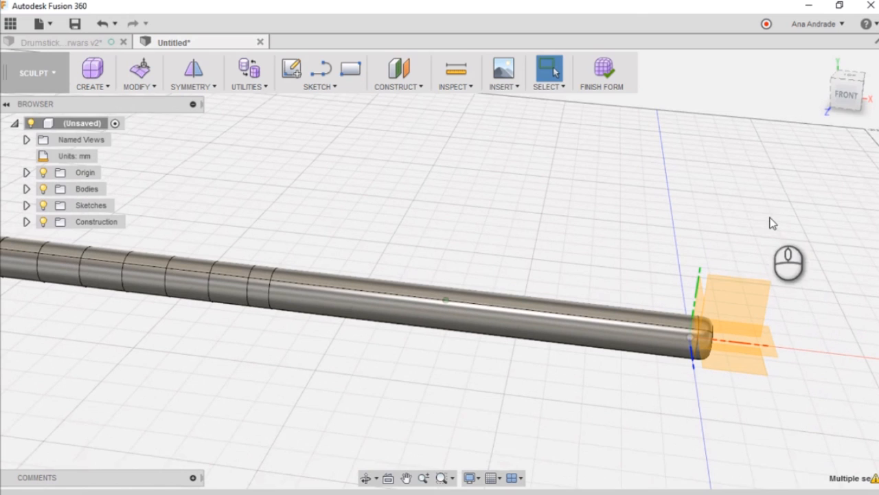
click(115, 71)
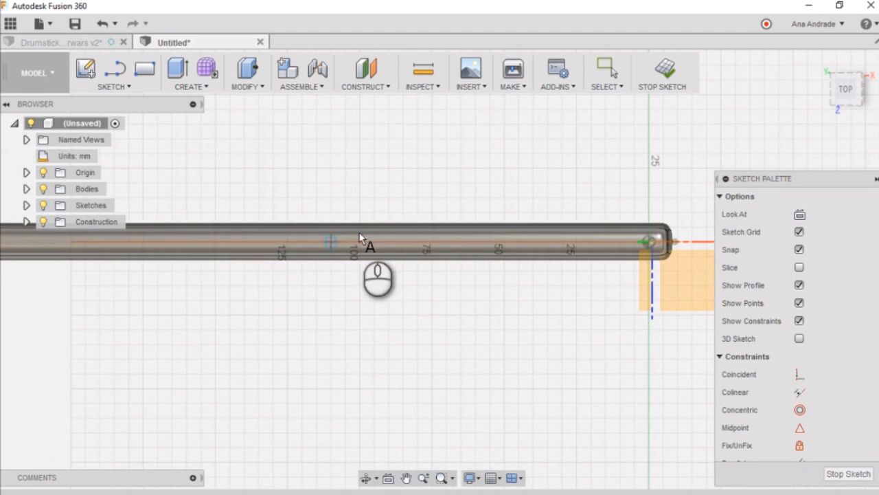
click(366, 226)
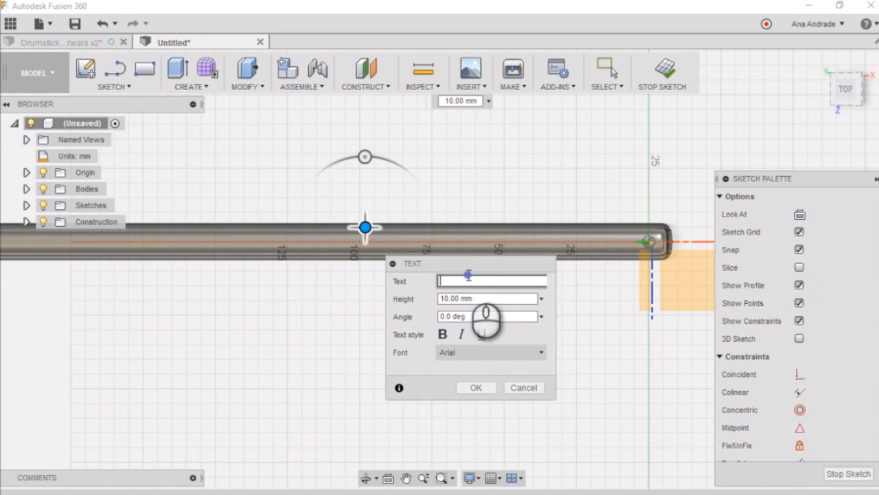
text(Ana Andrade)
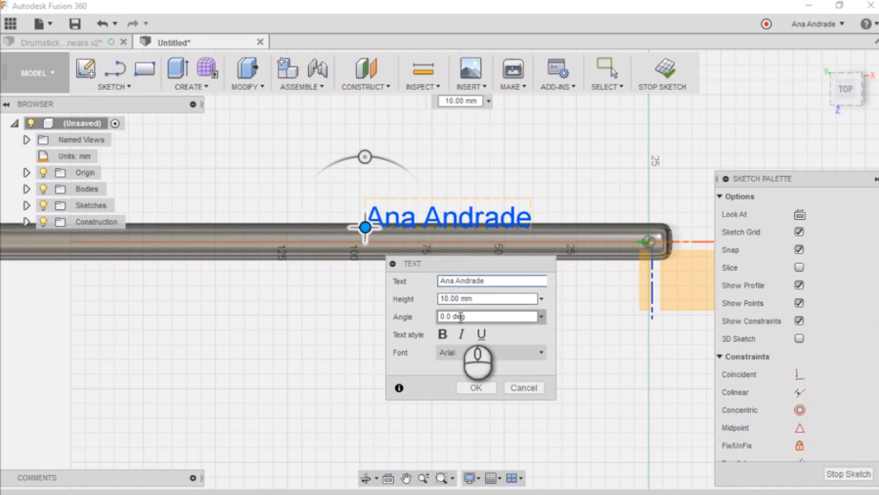
click(541, 351)
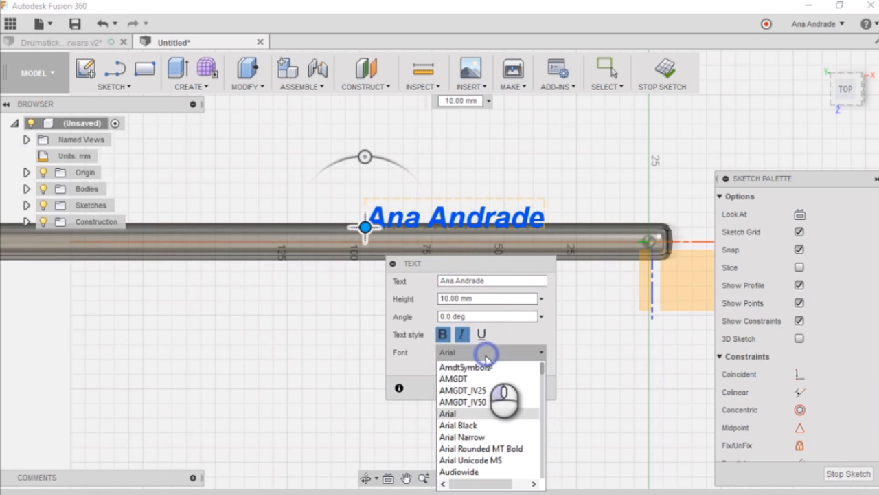
scroll(down, 3)
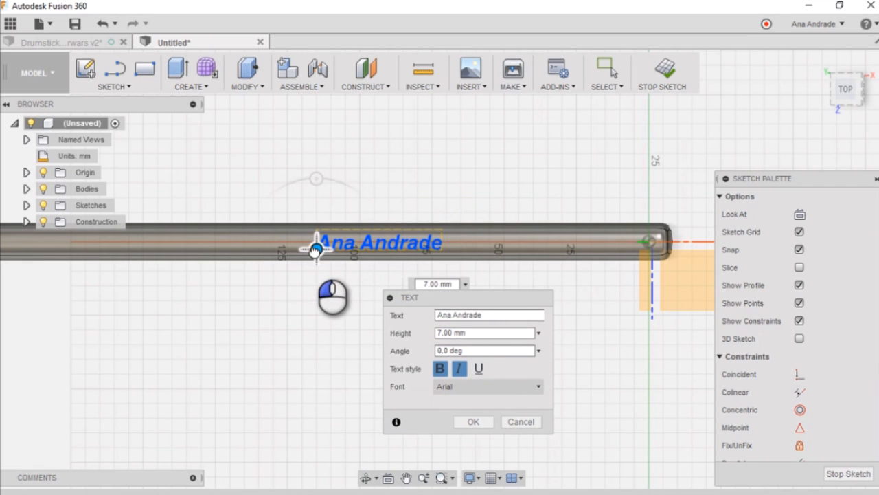
text(Fu)
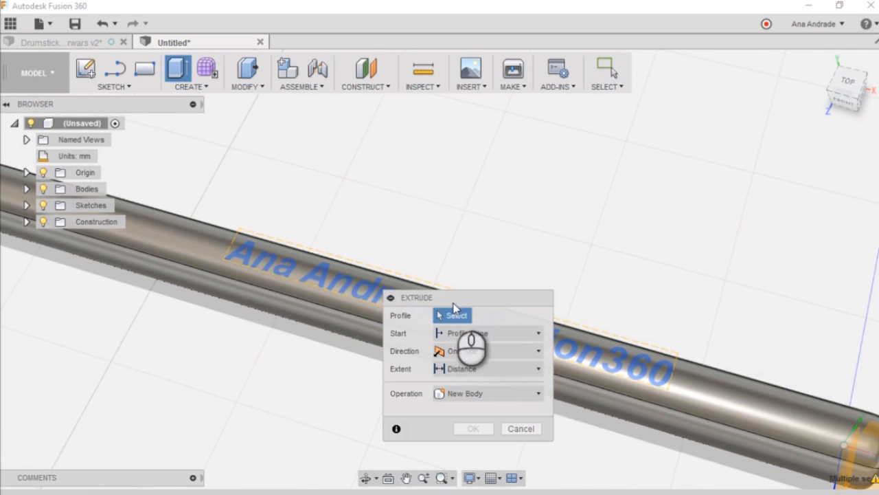
Extrude the name text as a 2 mm cut into the shaft
click(440, 295)
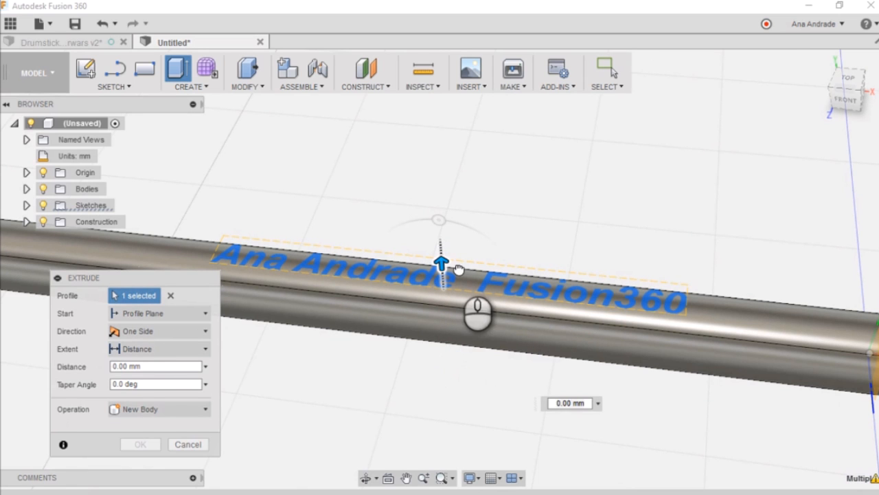
drag(440, 263, 451, 378)
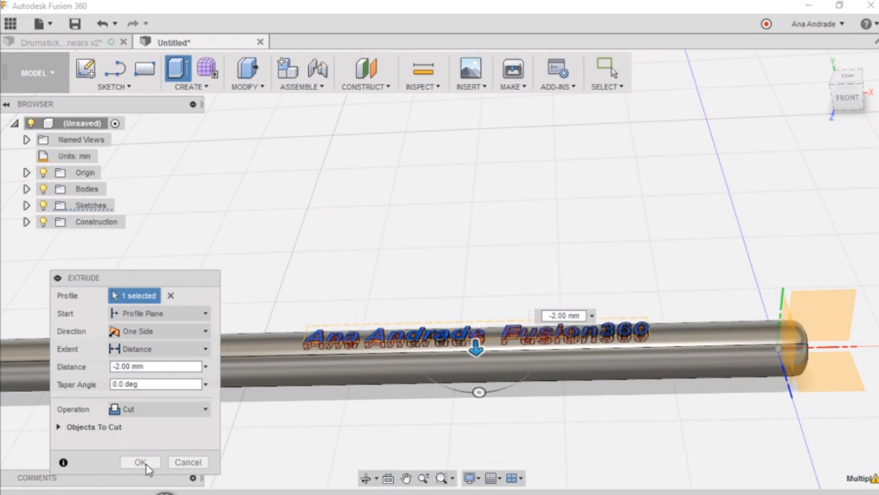
click(140, 462)
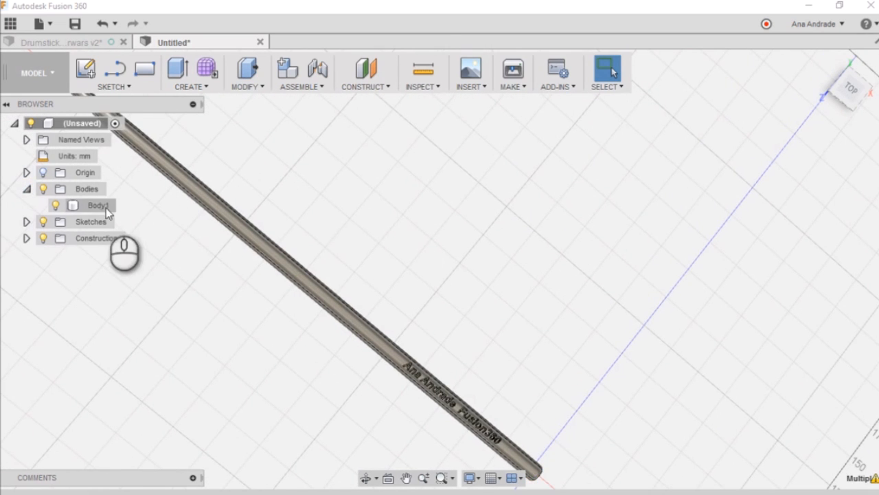
right_click(99, 205)
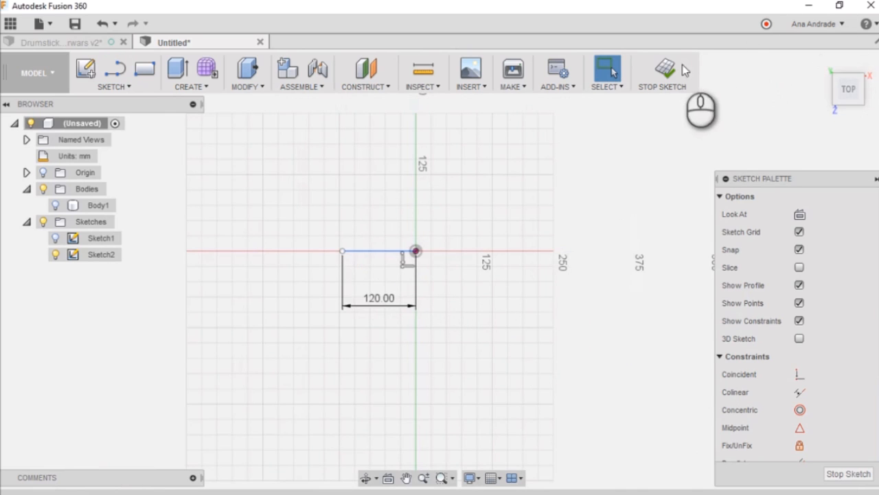
Finish the sketch and create a T-spline pipe along the 120 mm path with closed ends
click(191, 74)
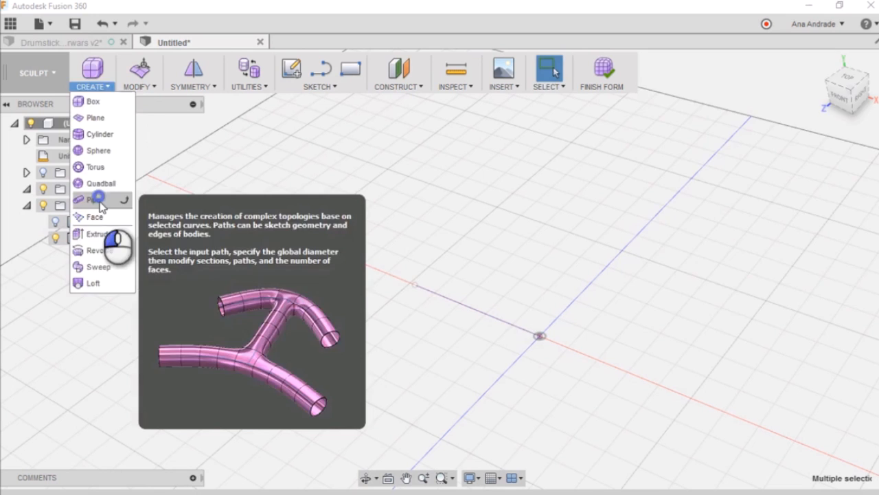
click(96, 199)
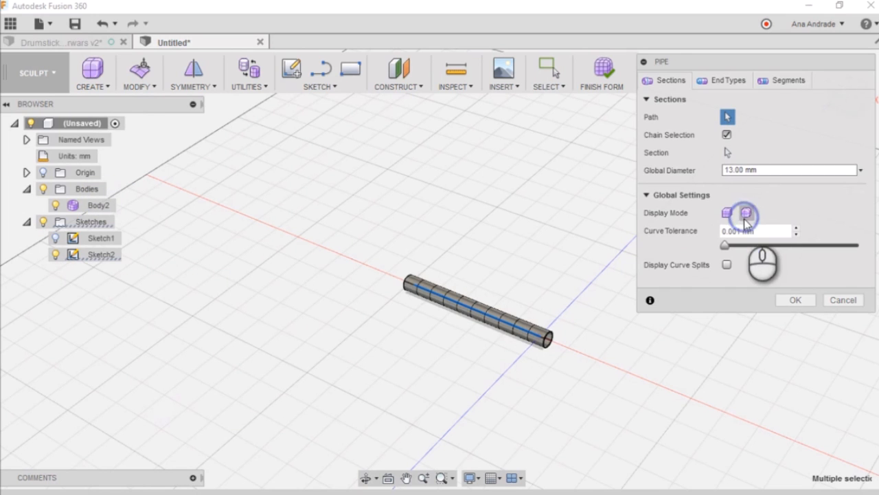
click(786, 170)
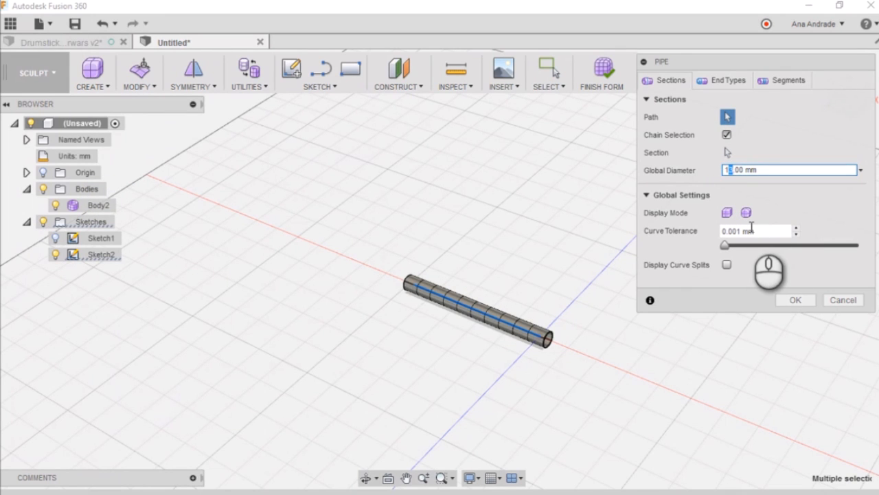
click(728, 79)
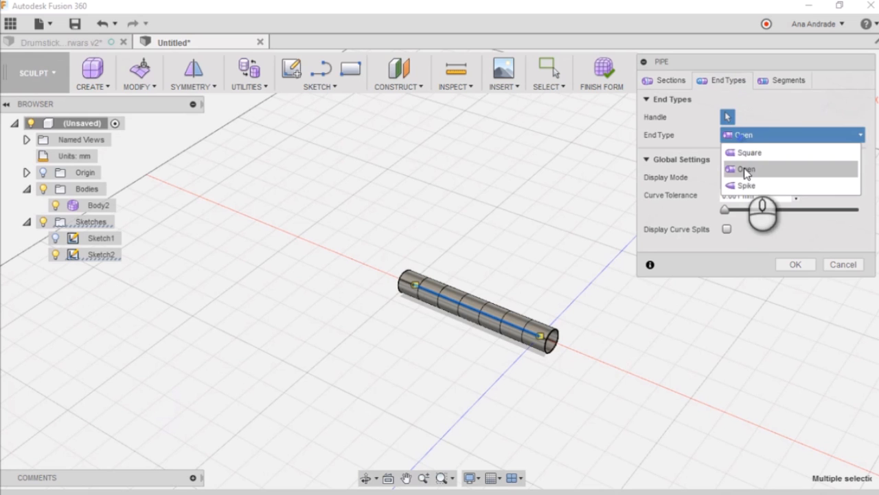
click(749, 152)
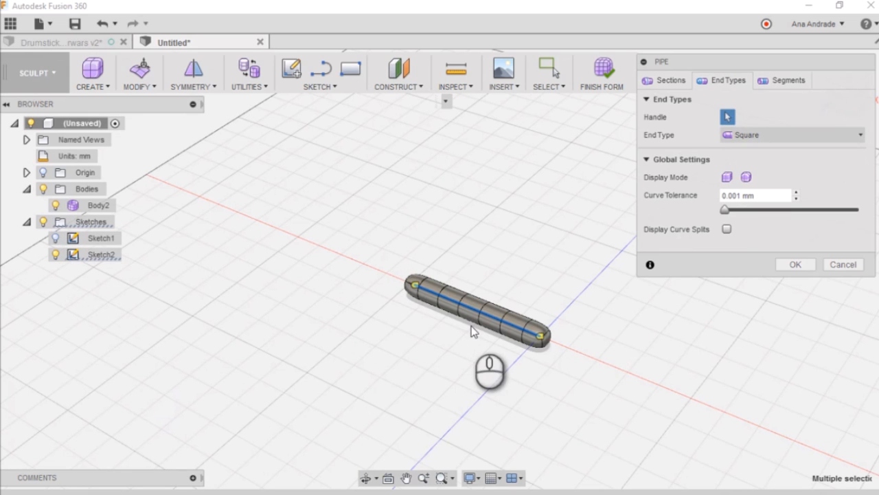
mouse_move(798, 269)
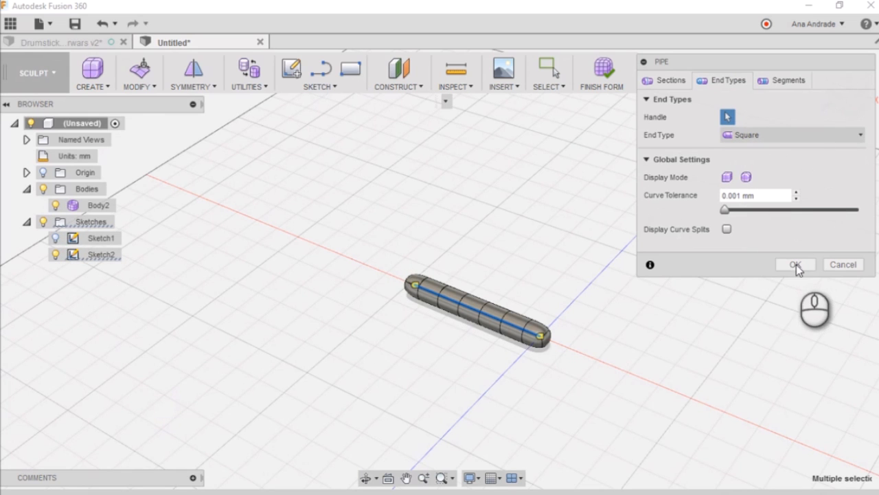
click(795, 264)
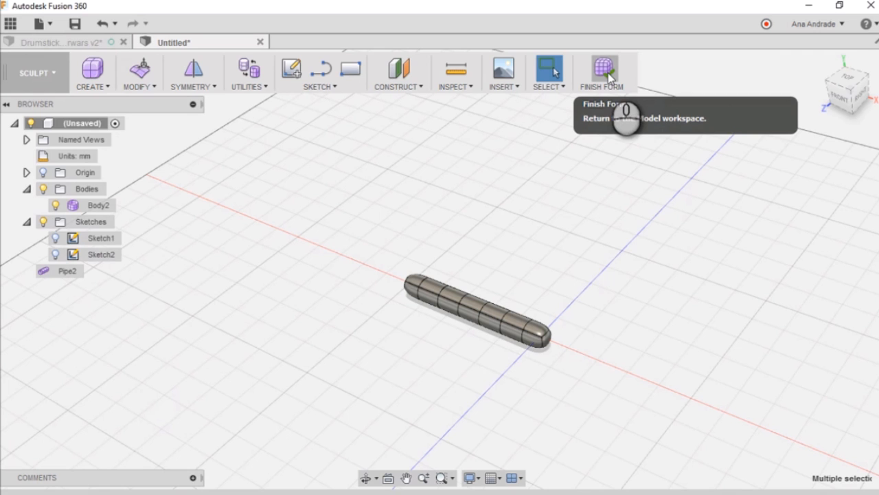
click(602, 72)
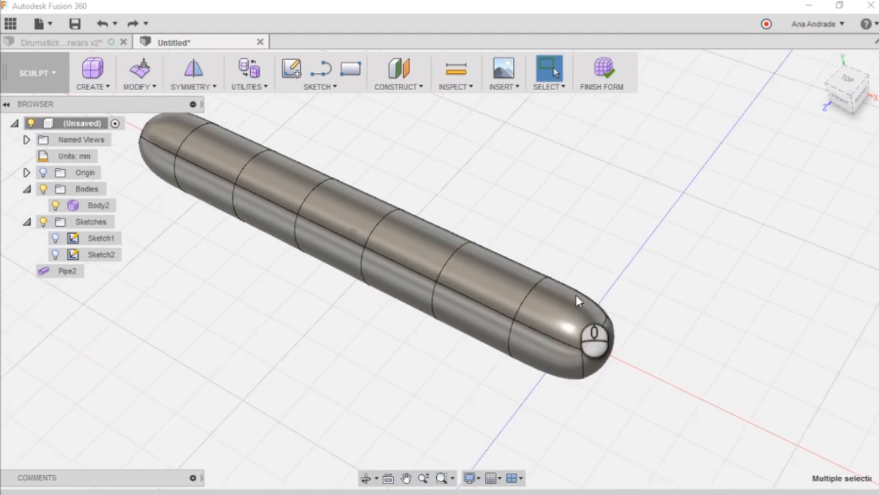
Scale and move edge rings of the pipe into a stepped, grooved handle with an angled end
click(140, 74)
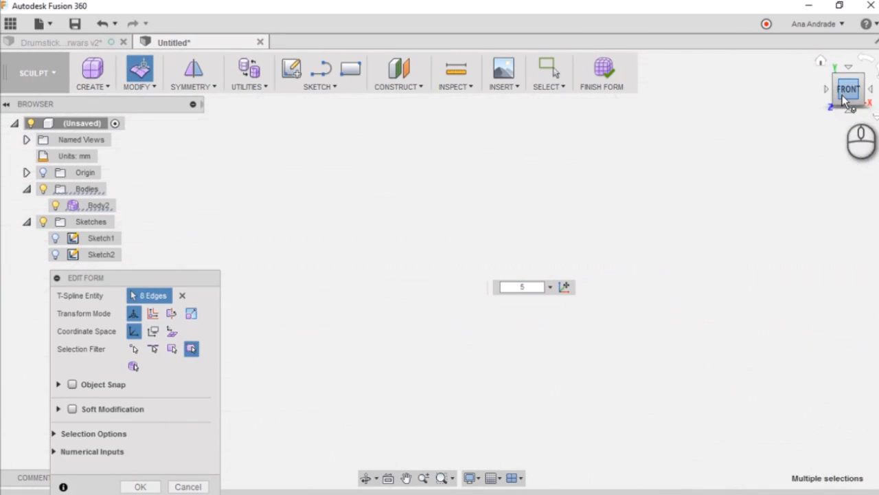
click(848, 90)
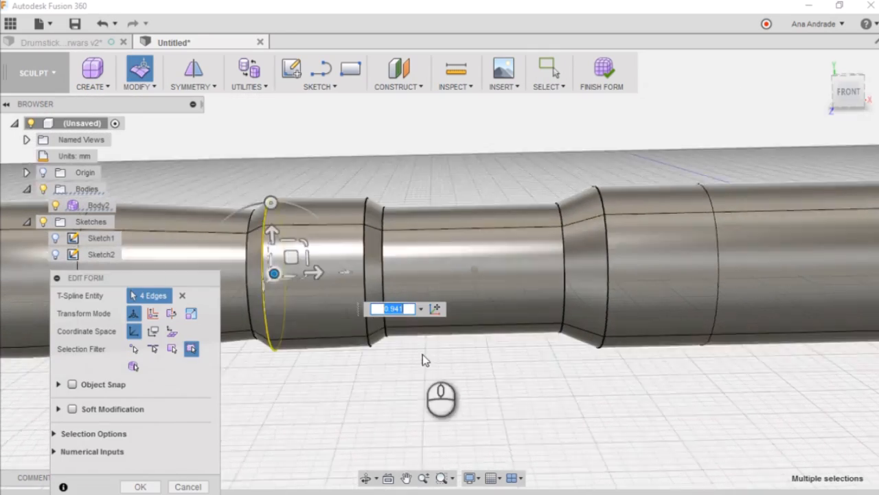
click(140, 487)
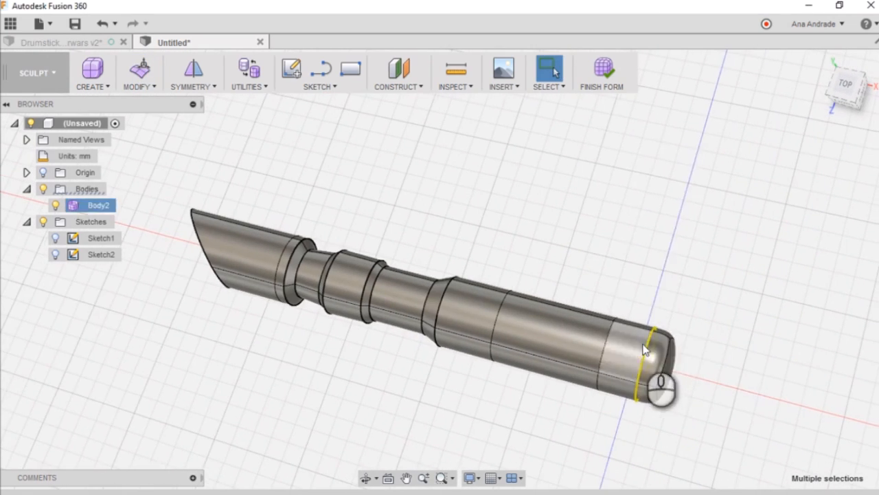
Create a torus ring centred at the handle's end and slide it along the handle
click(91, 72)
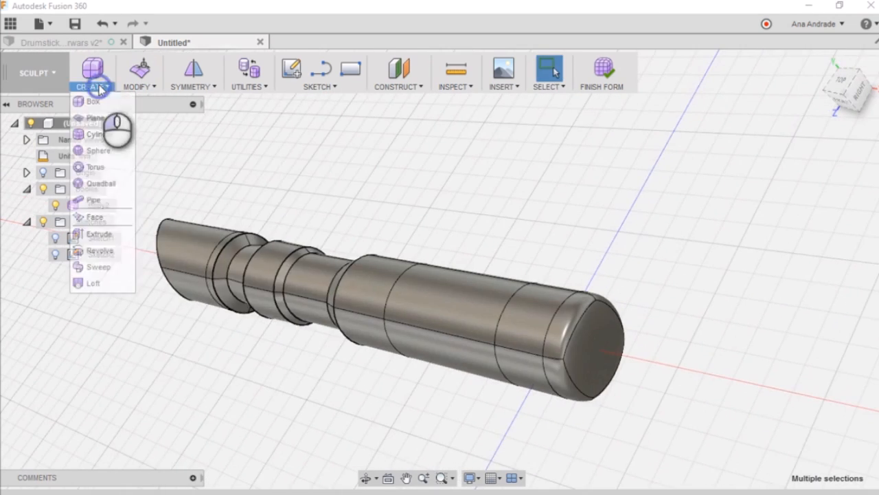
click(94, 166)
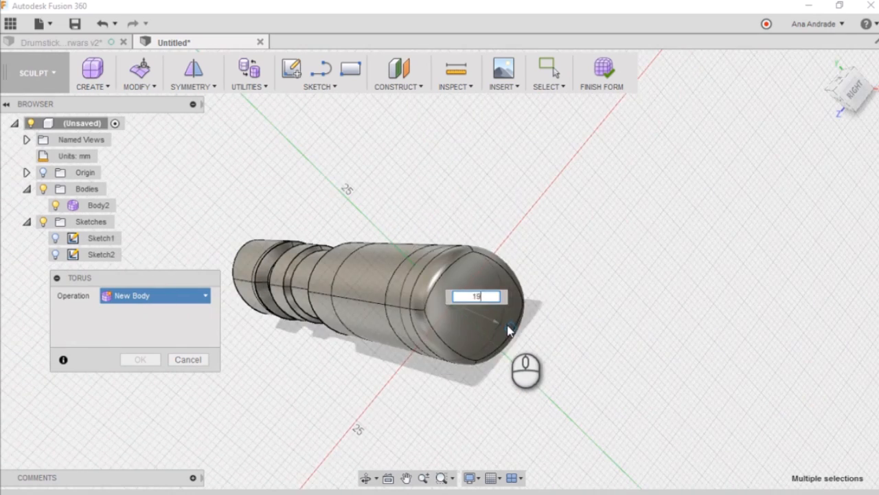
click(137, 74)
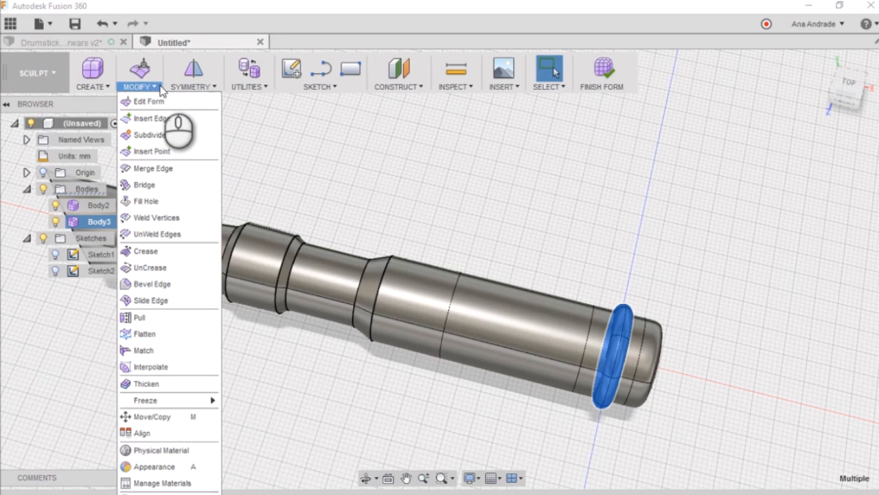
click(153, 416)
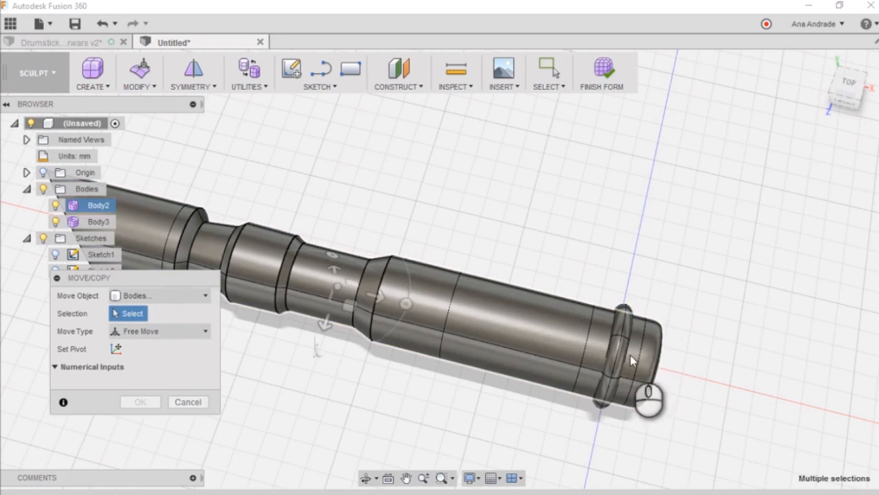
drag(632, 360, 597, 357)
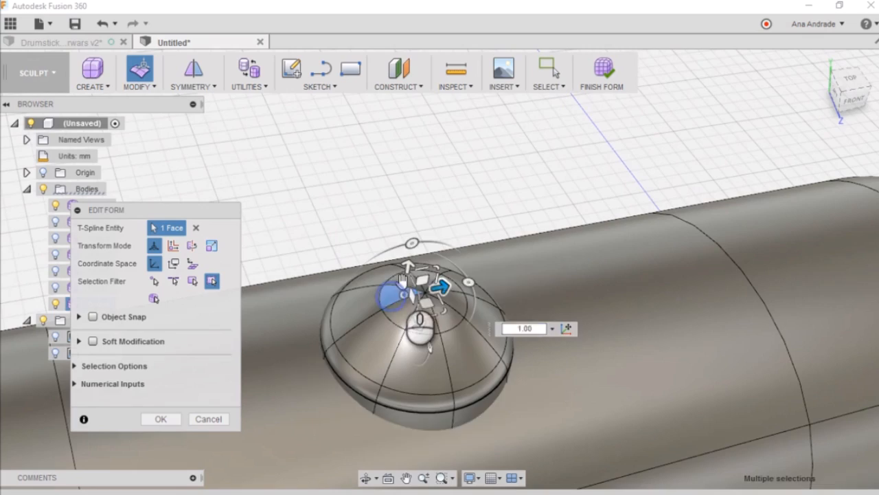
Shape the domed button and move it -7 mm in X along the handle
click(159, 417)
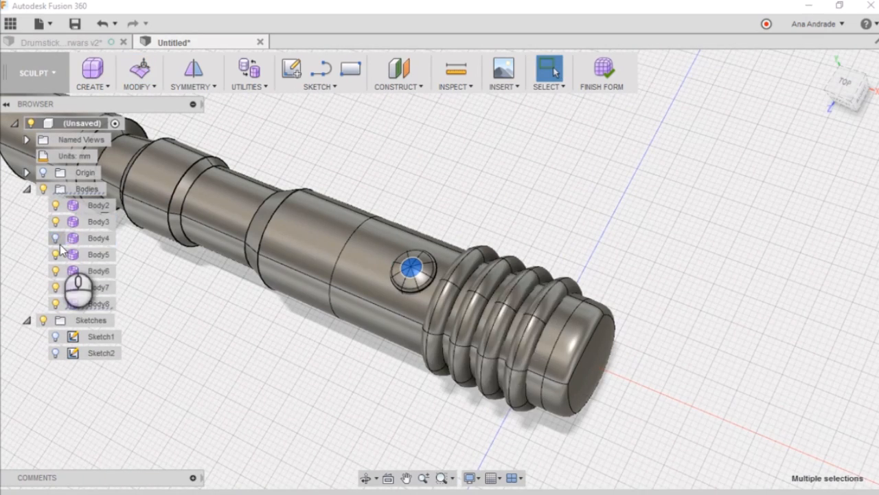
drag(412, 267, 442, 309)
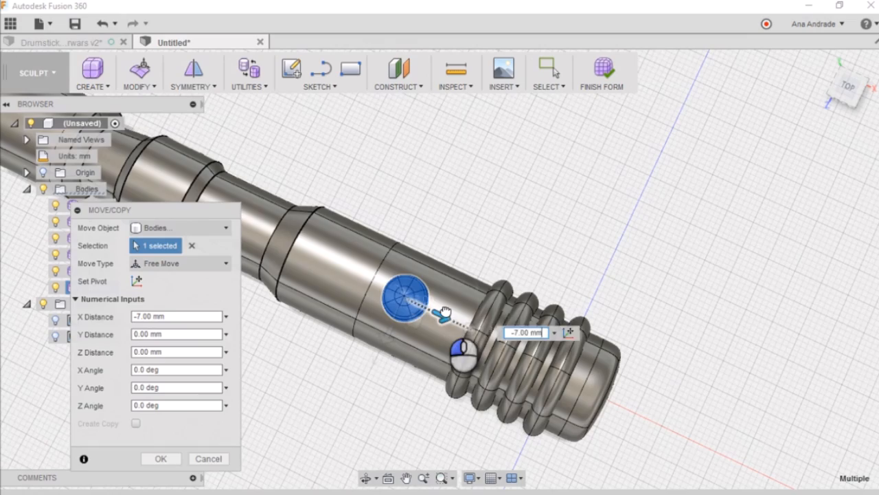
click(159, 459)
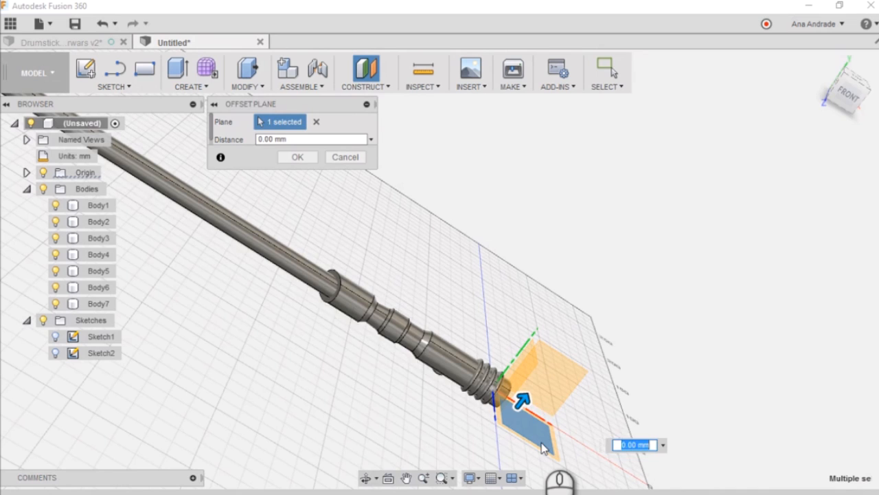
Engrave the name 2 mm into the handle's end and Combine all bodies with Join into one
click(297, 157)
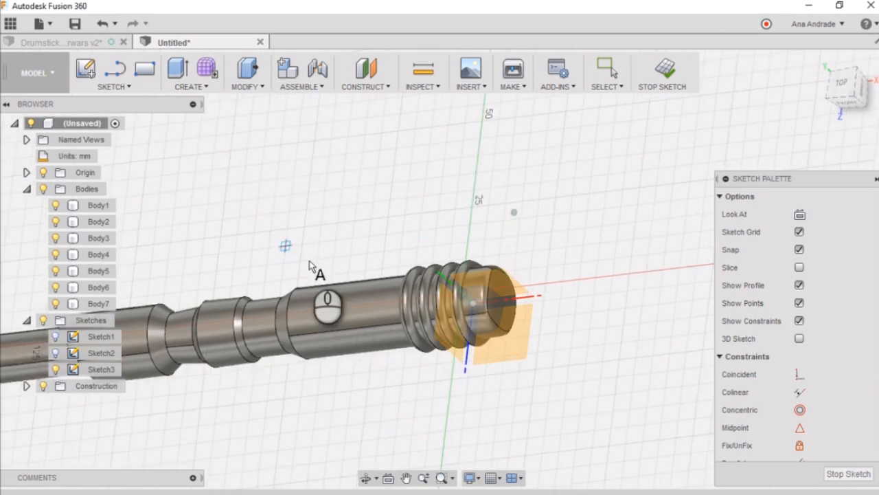
click(269, 173)
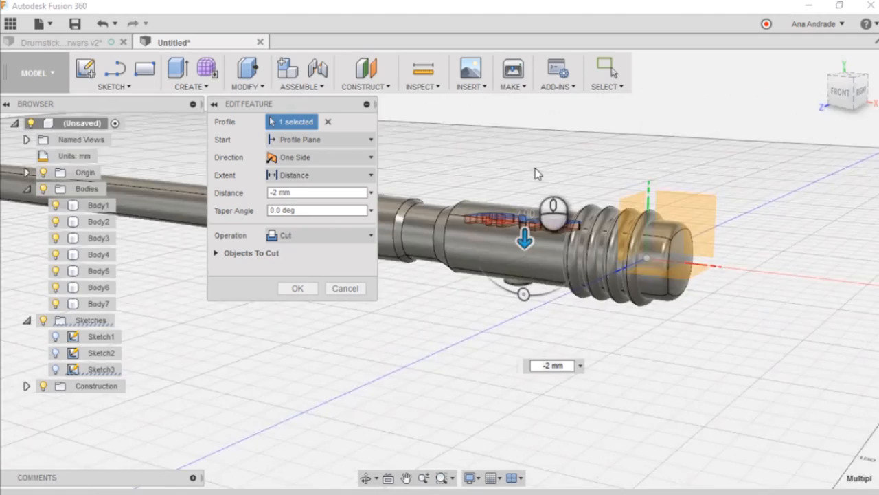
click(319, 174)
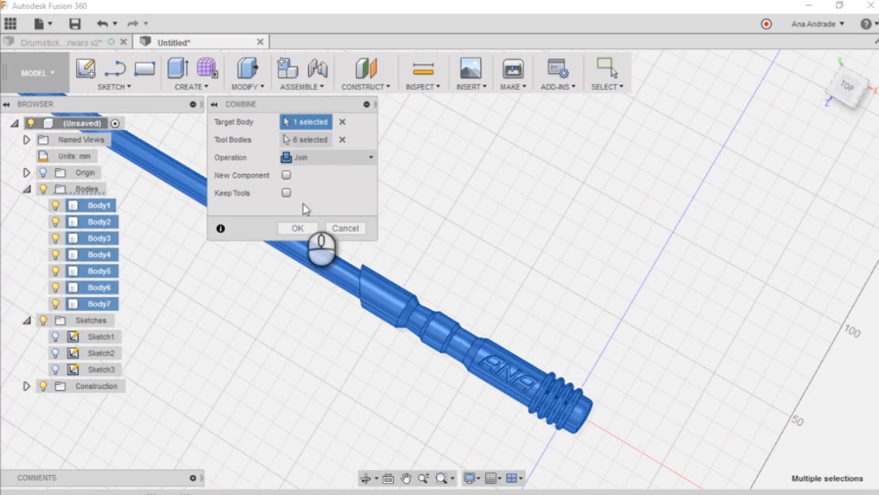
click(296, 228)
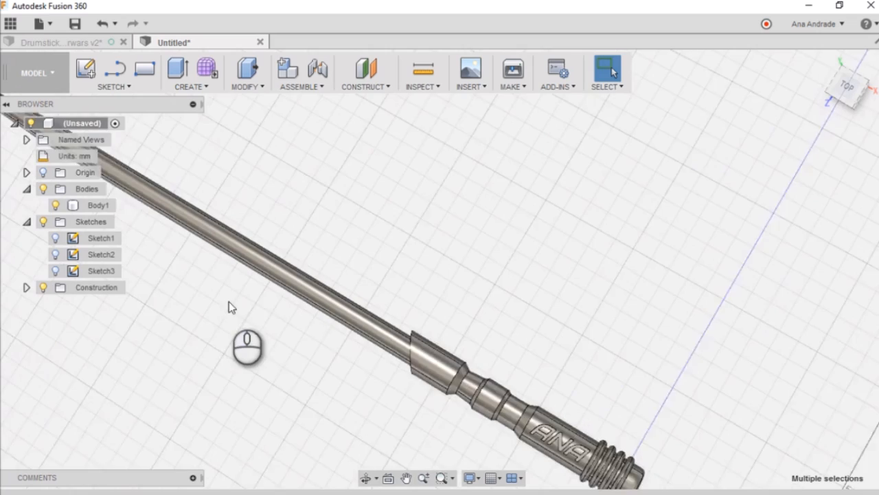